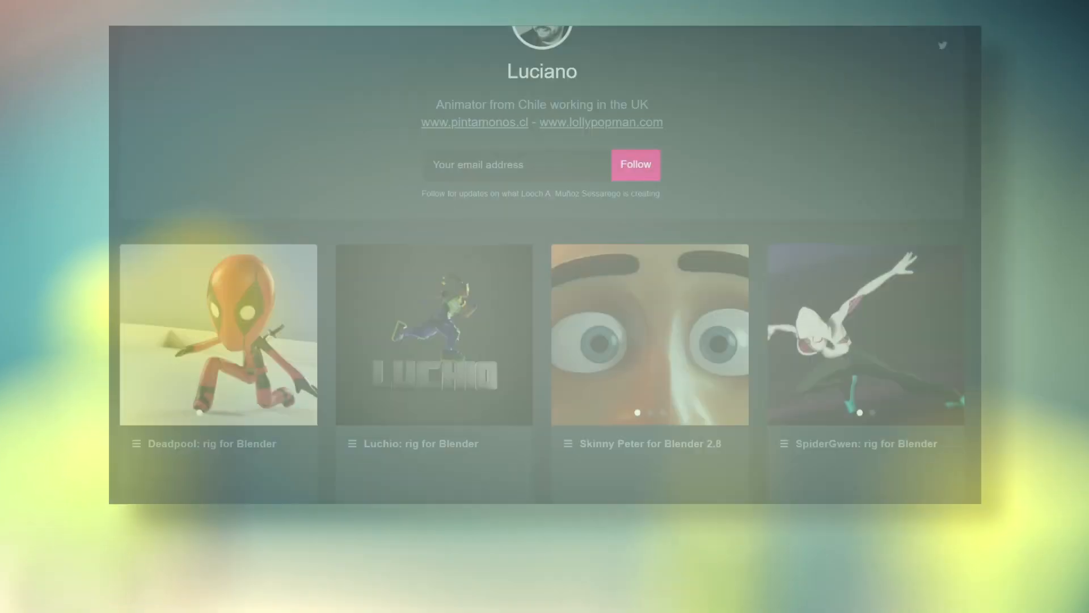
Put the Skinny Peter rig into Pose Mode and zoom onto the left forearm bone
scroll("down", 3)
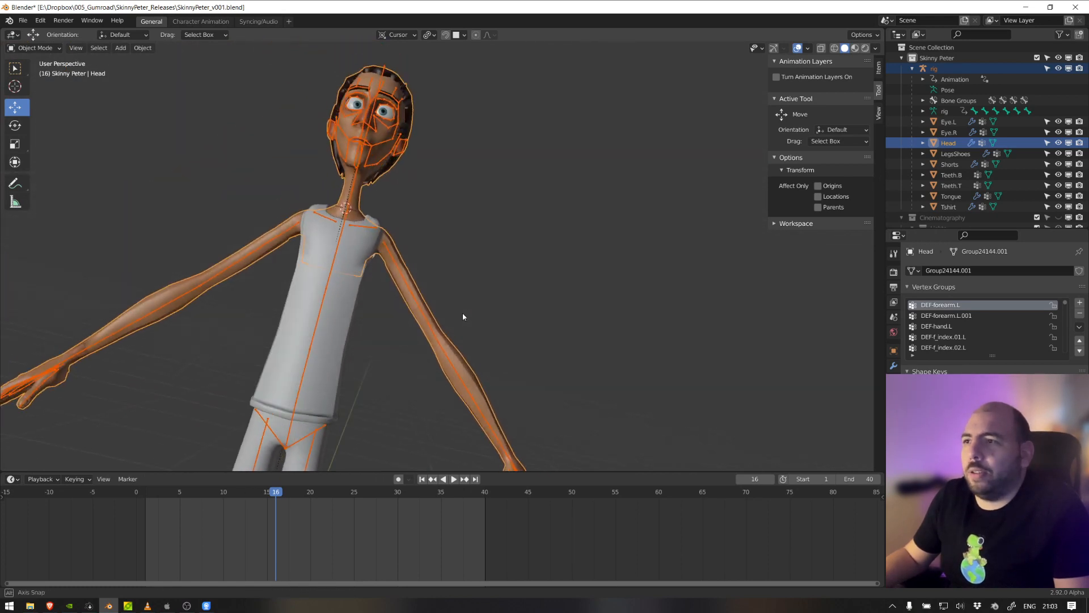
key("1")
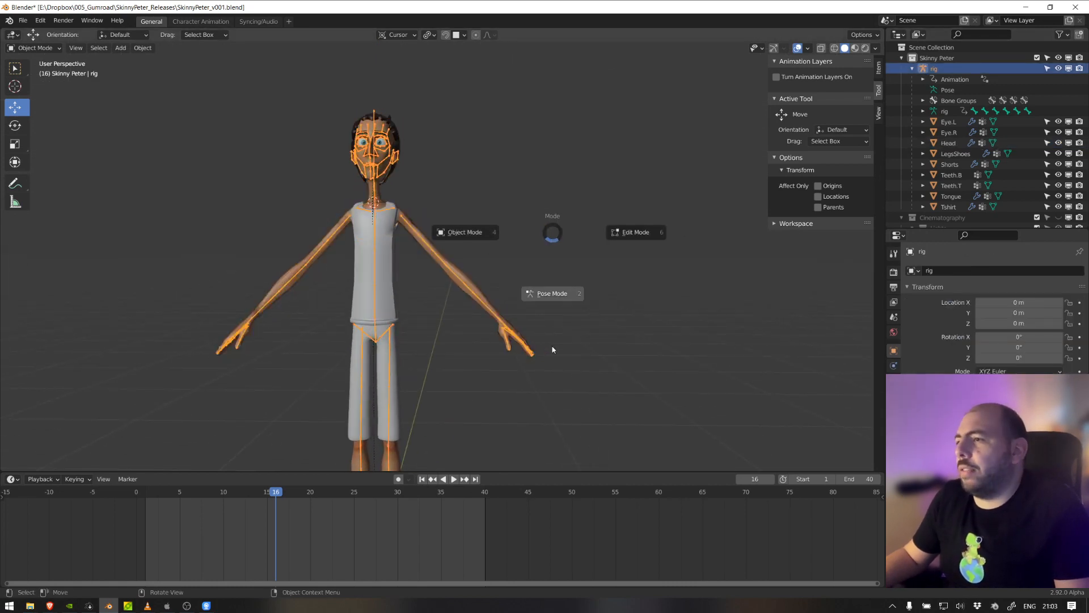
left_click(551, 293)
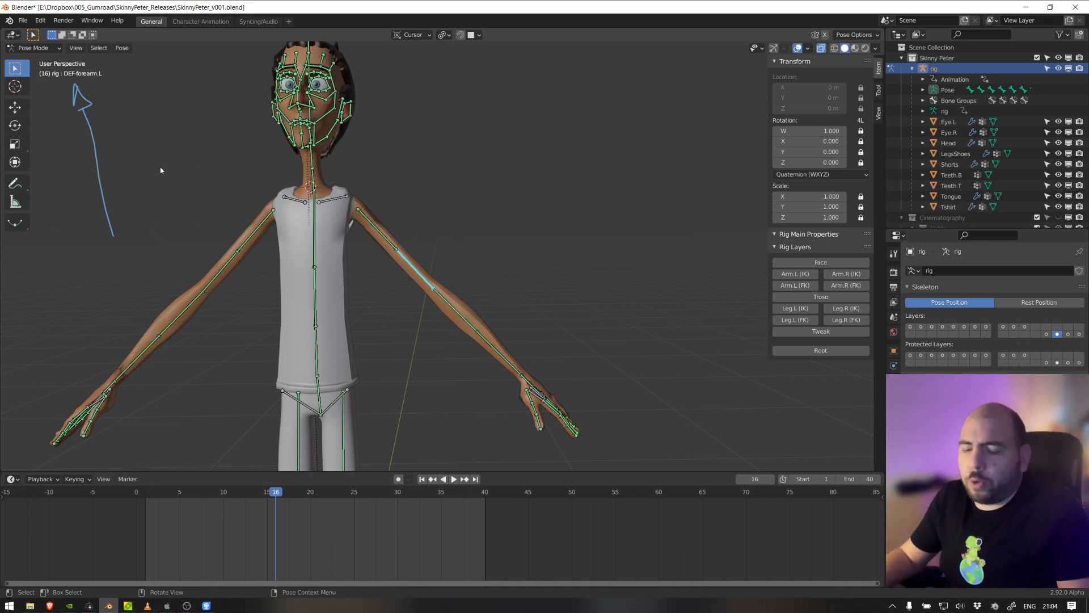
scroll("down", 3)
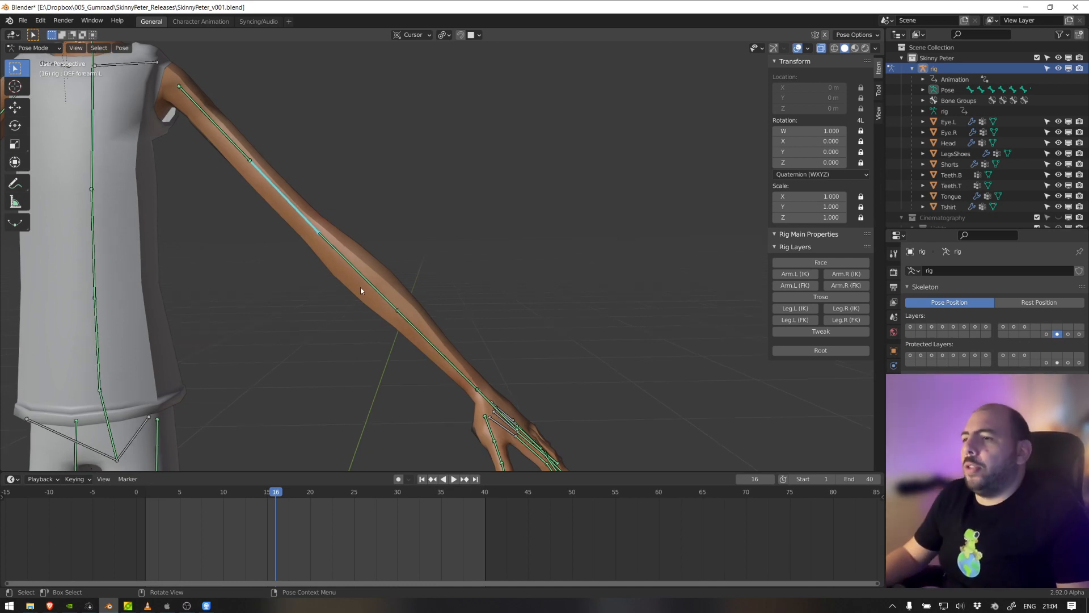
Enter Weight Paint on the body mesh and annotate the DEF-forearm.L weight gradient
left_click(354, 268)
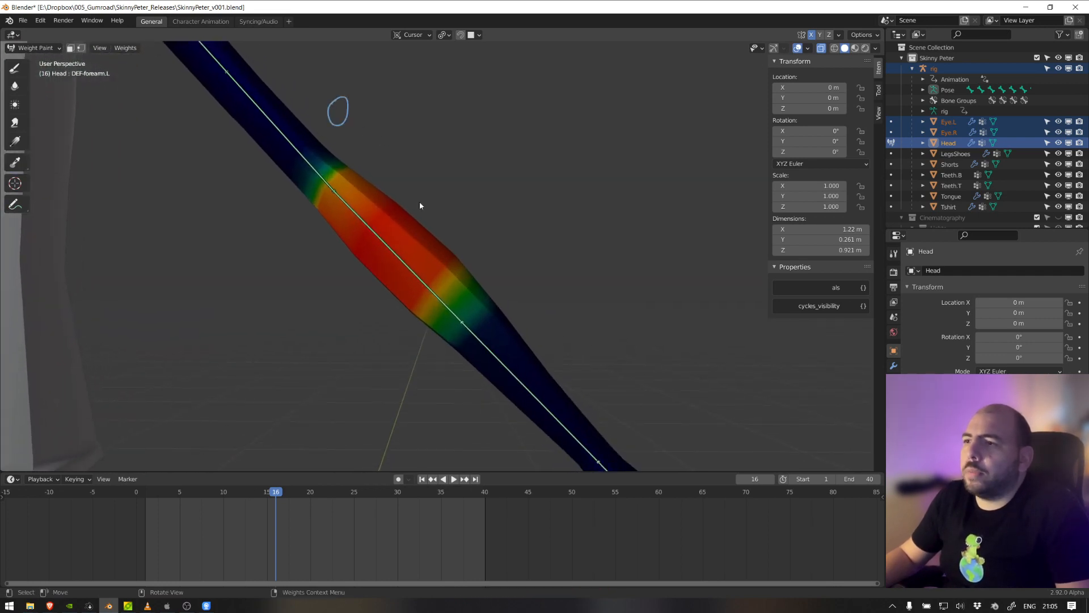
left_click_drag(423, 209, 459, 197)
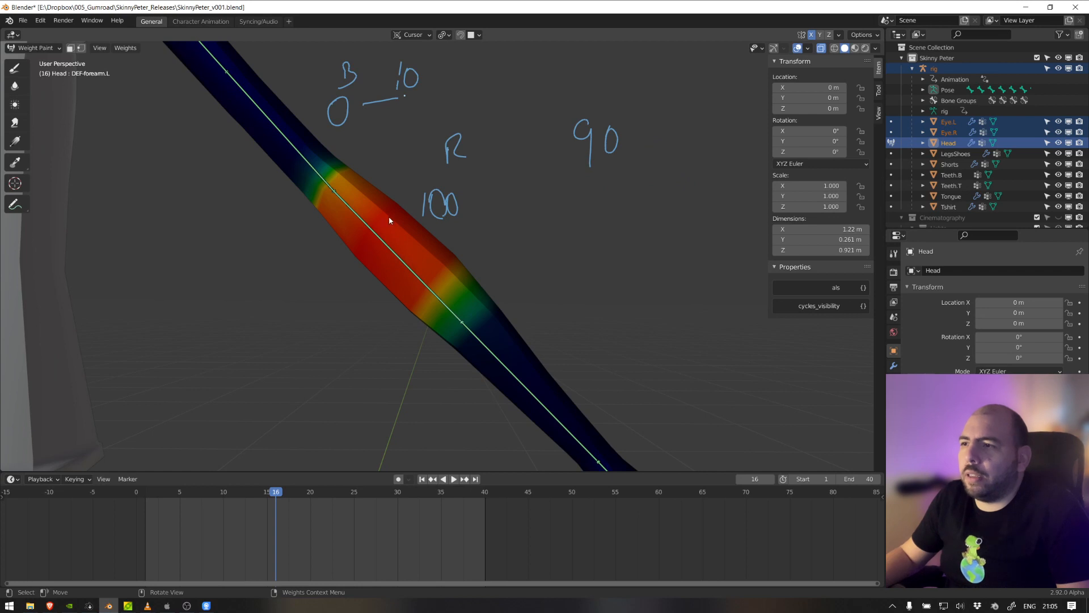
mouse_move(411, 252)
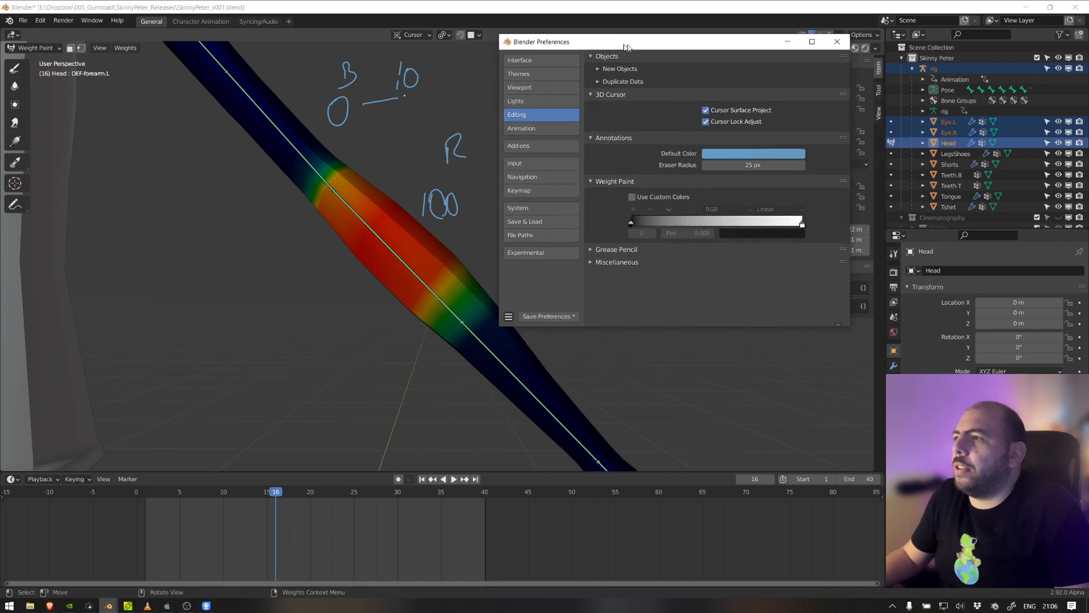
Enable Use Custom Colors for weight paint and colour the ramp's middle stop green
left_click(632, 196)
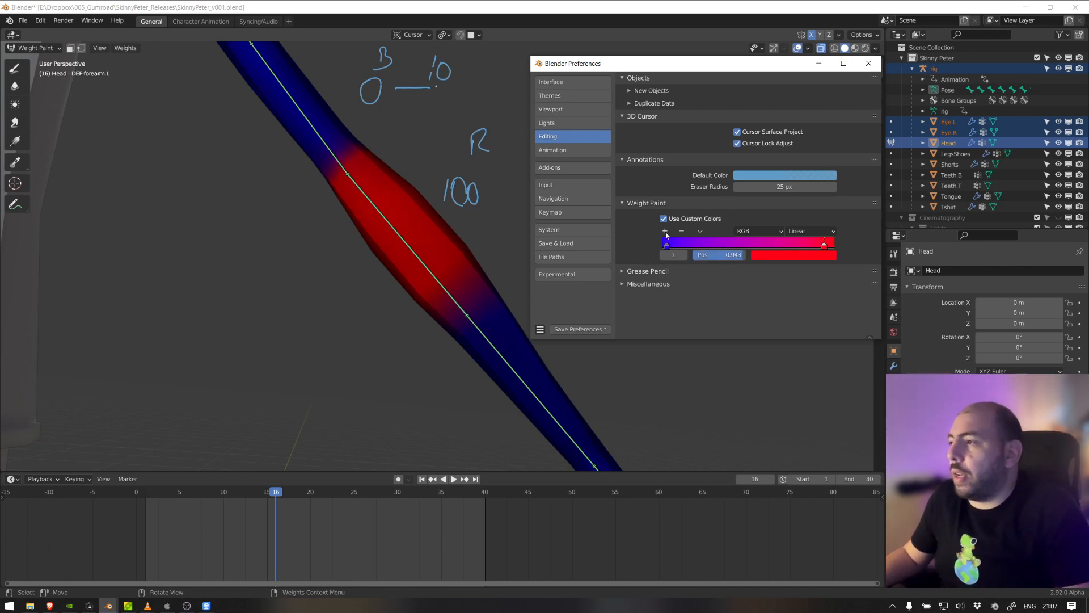
left_click_drag(824, 243, 744, 243)
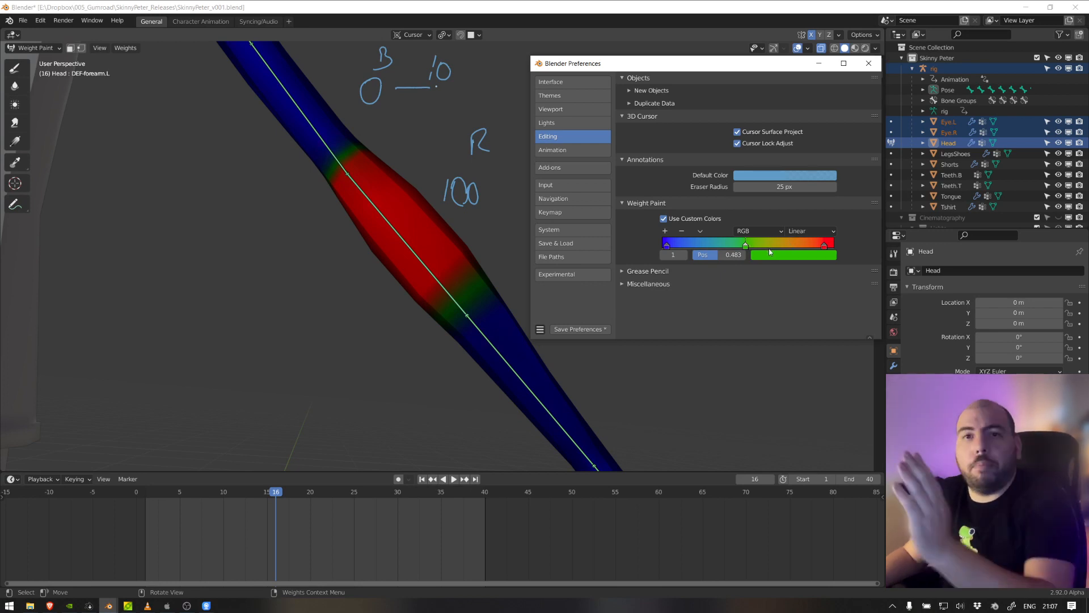
mouse_move(692, 230)
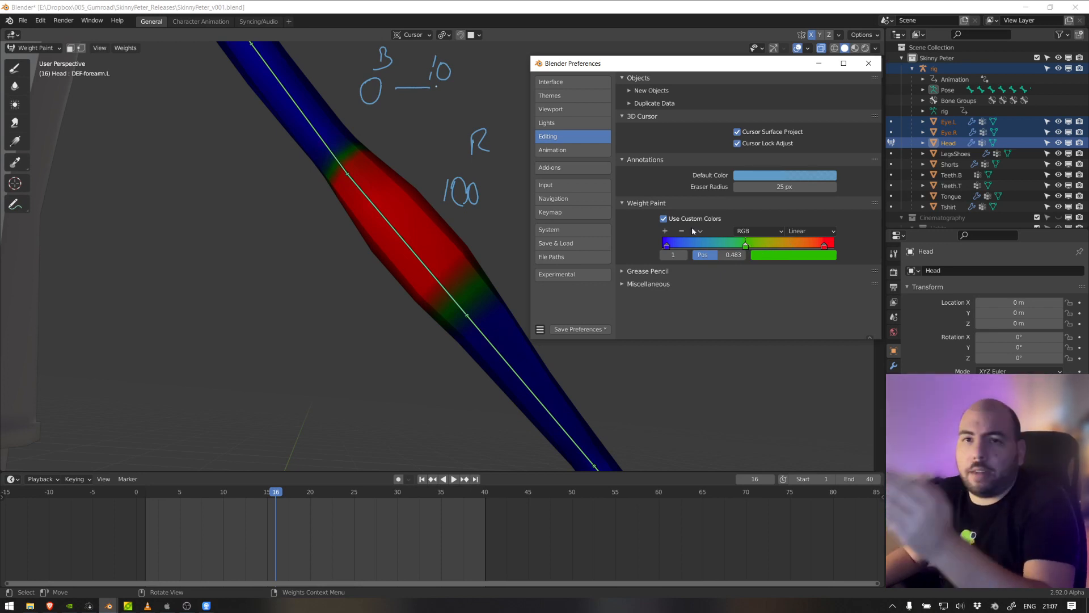
mouse_move(673, 254)
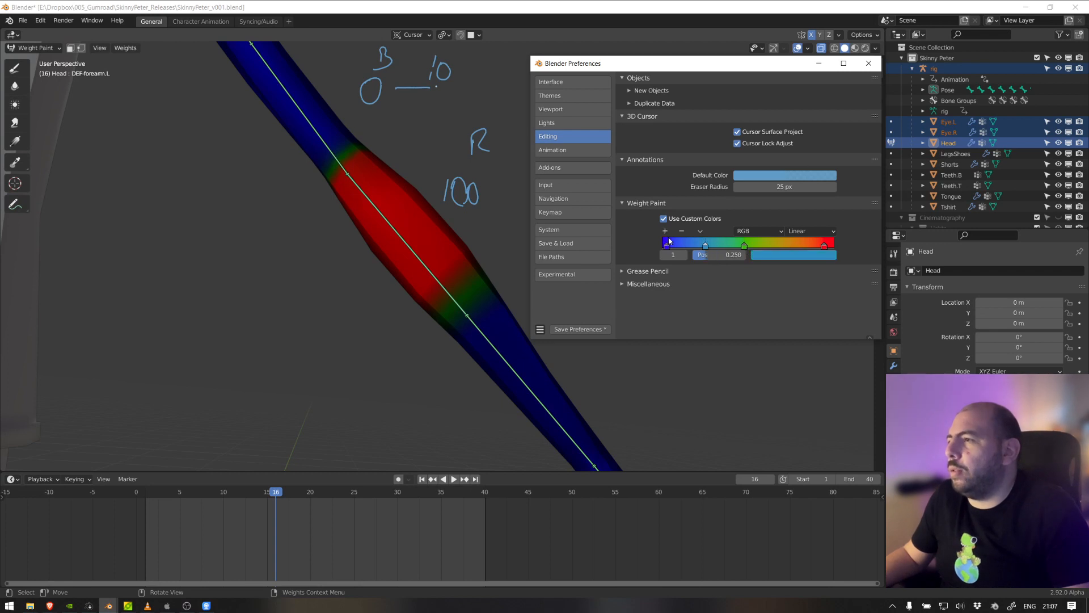
Colour the ramp's last stop white and move the red stop to Pos 0.999
left_click(792, 255)
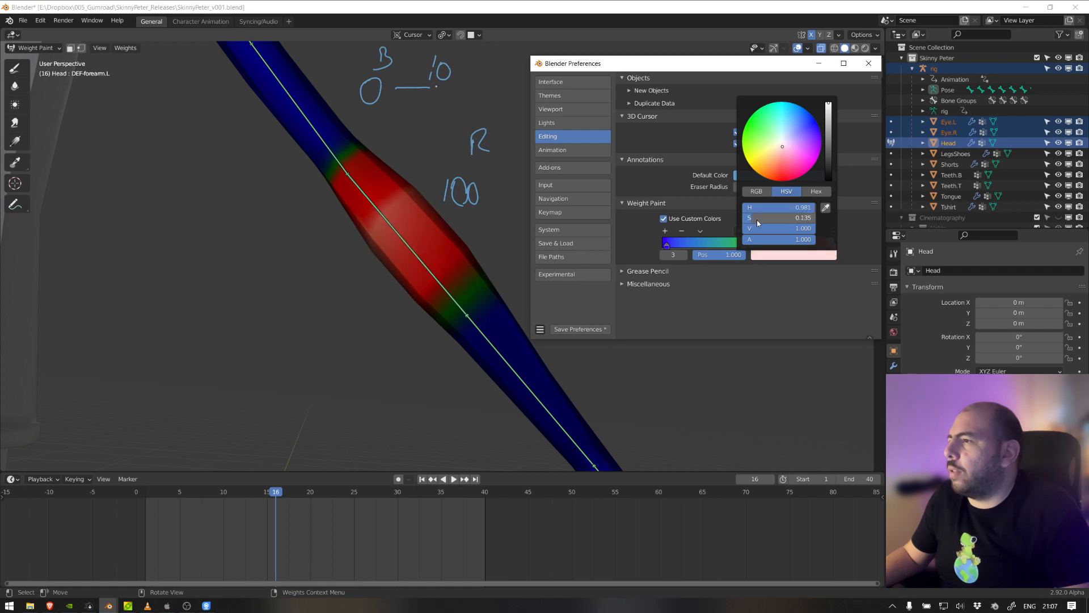
left_click(779, 217)
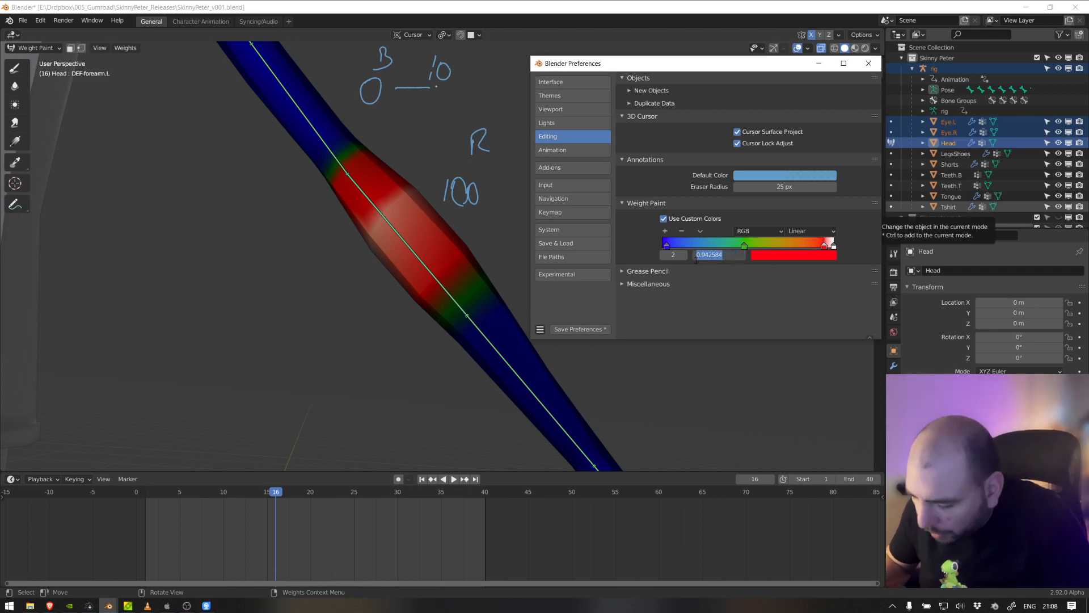
type("999")
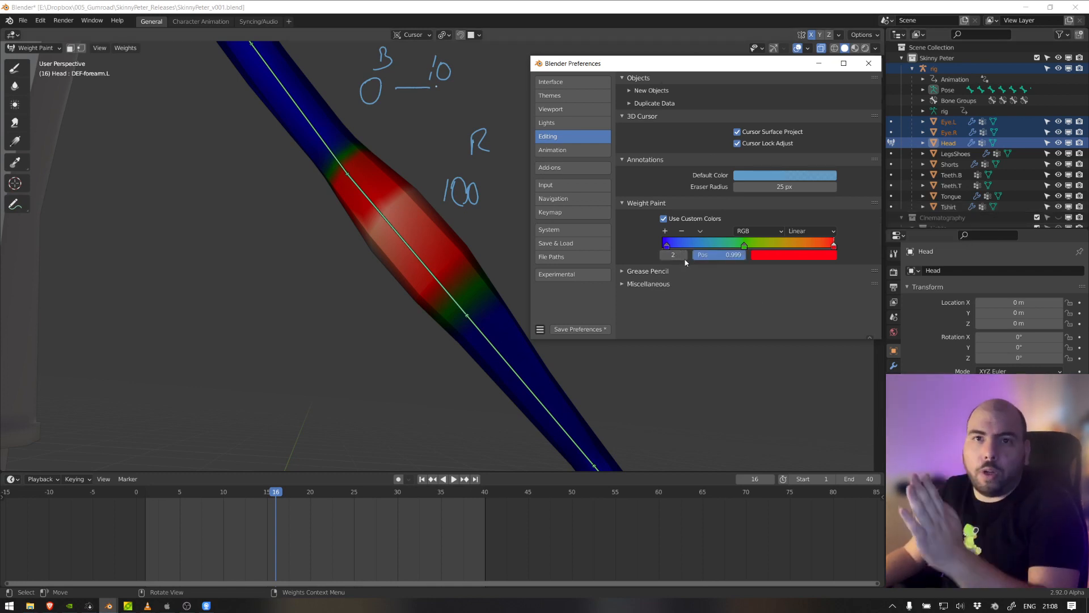
mouse_move(686, 270)
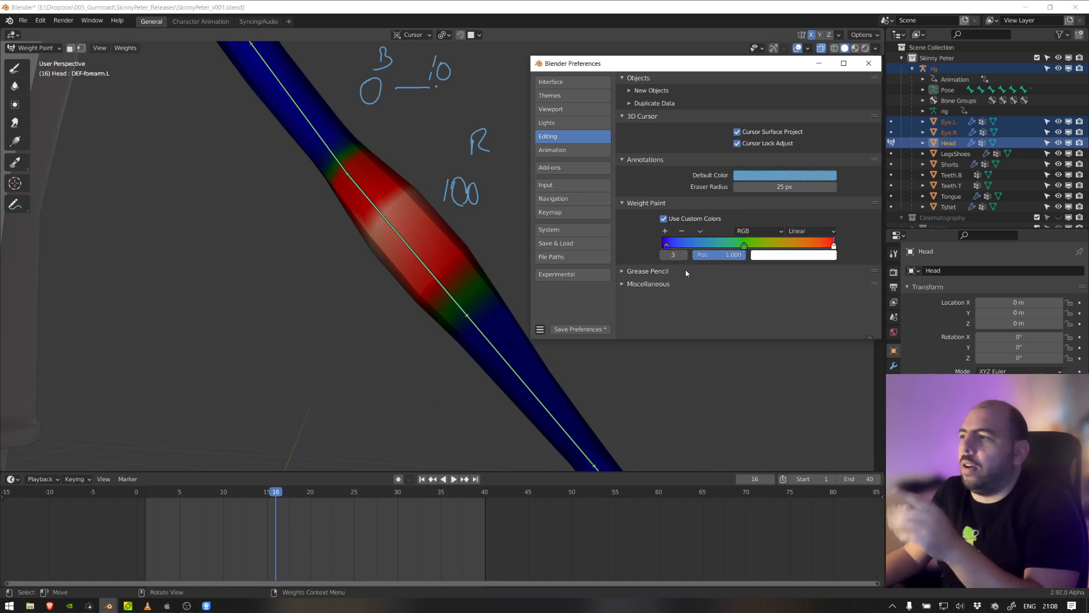
mouse_move(691, 278)
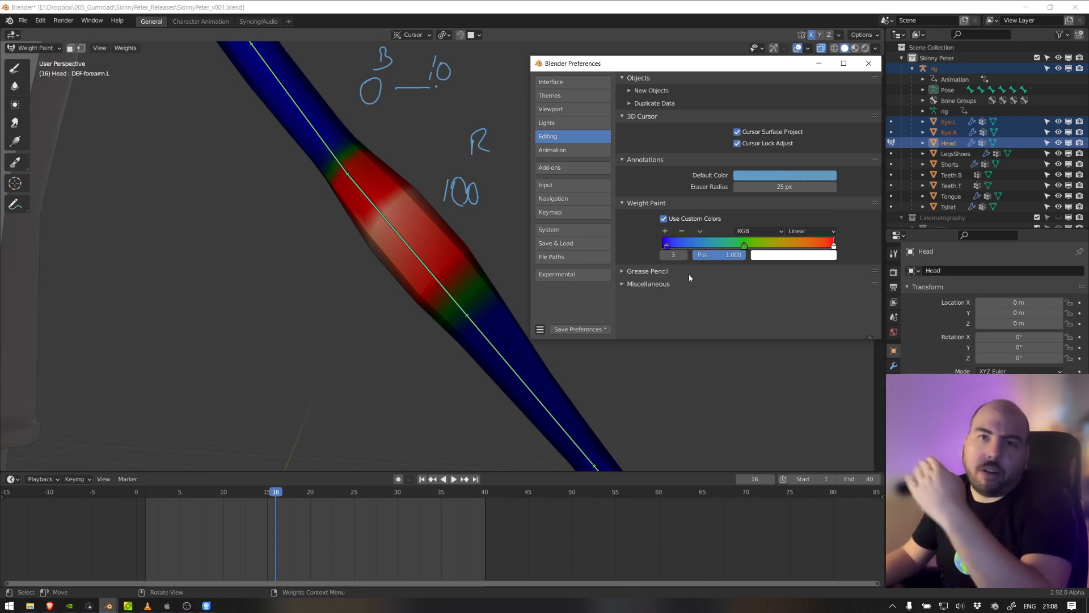
mouse_move(556, 273)
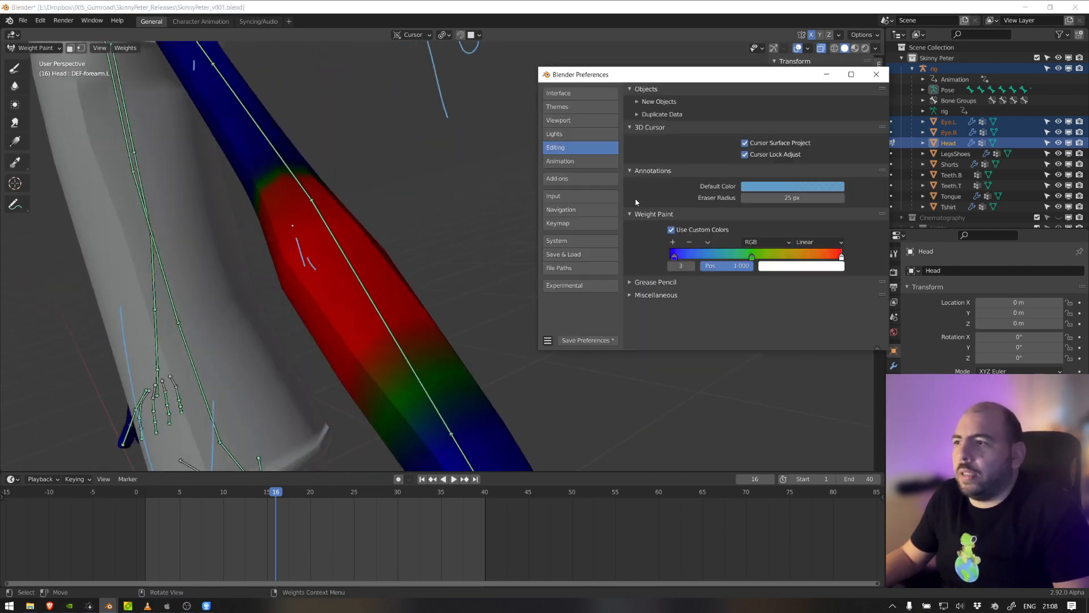
Set the zero-weight stop to magenta and close the Preferences window
left_click(798, 265)
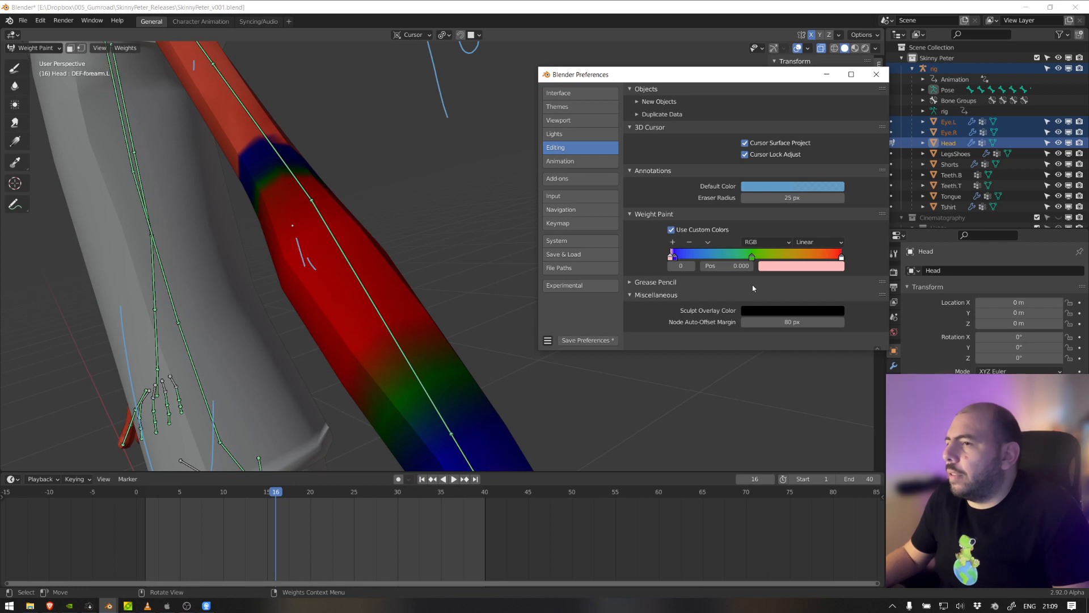
left_click(792, 185)
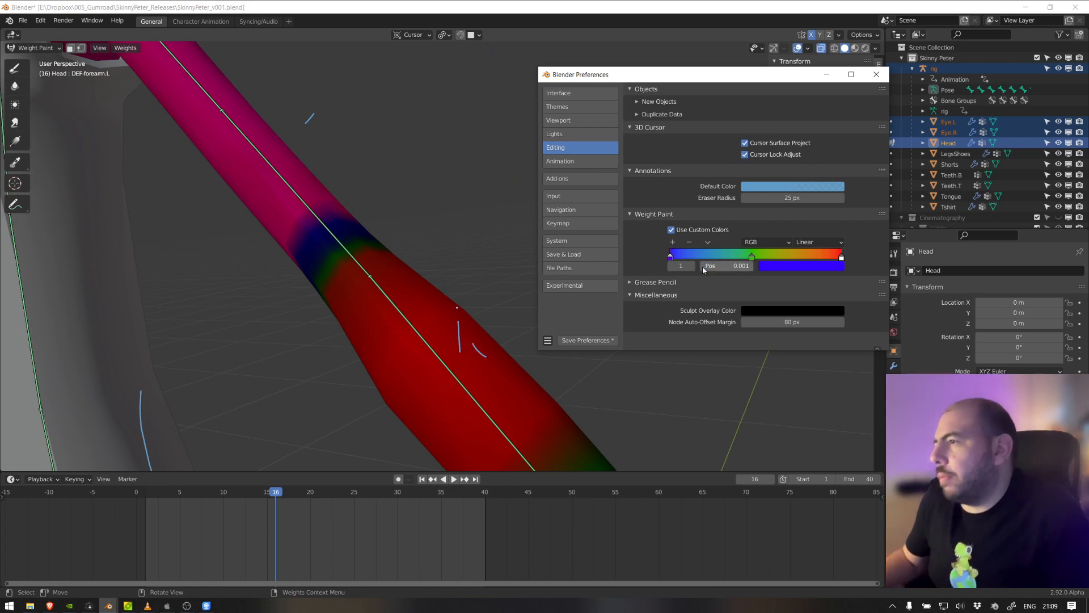
left_click(875, 74)
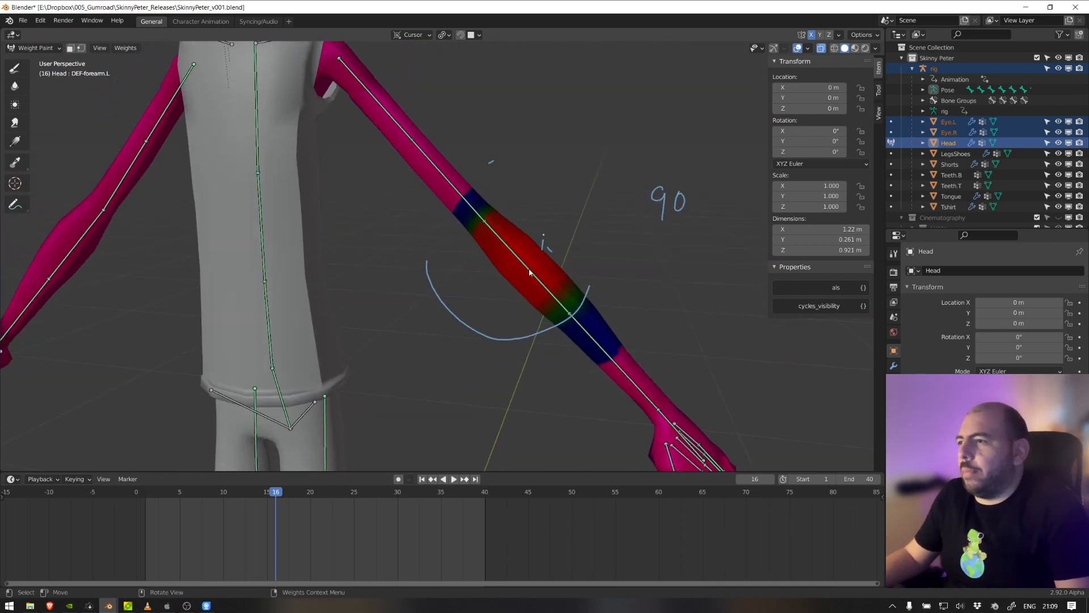
Return to Weight Paint showing the DEF-upper_arm.L.001 vertex group's weights
left_click(33, 48)
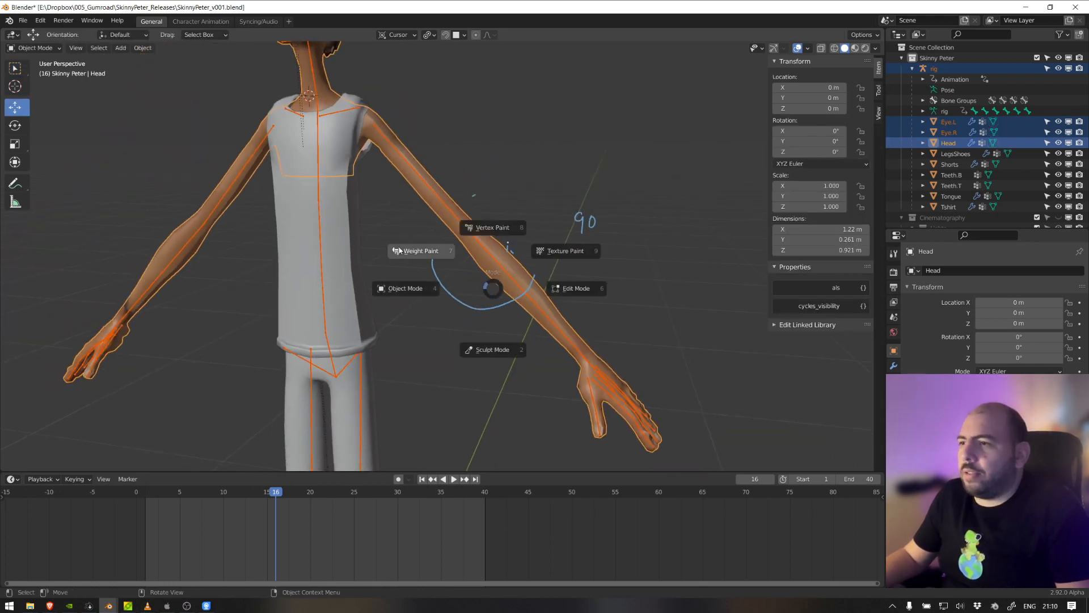
left_click(420, 249)
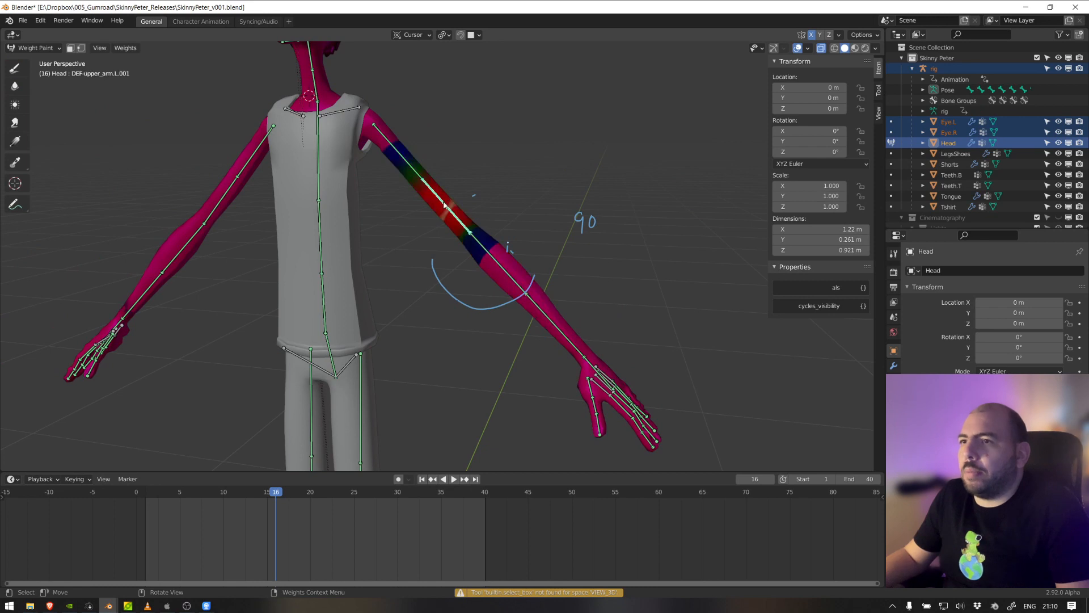